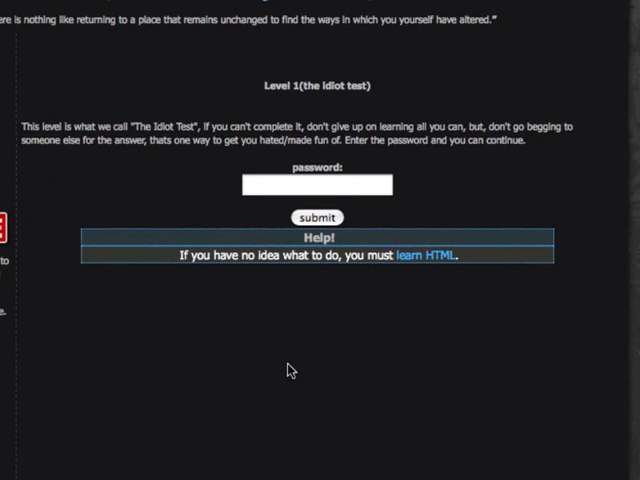
mouse_move(460, 224)
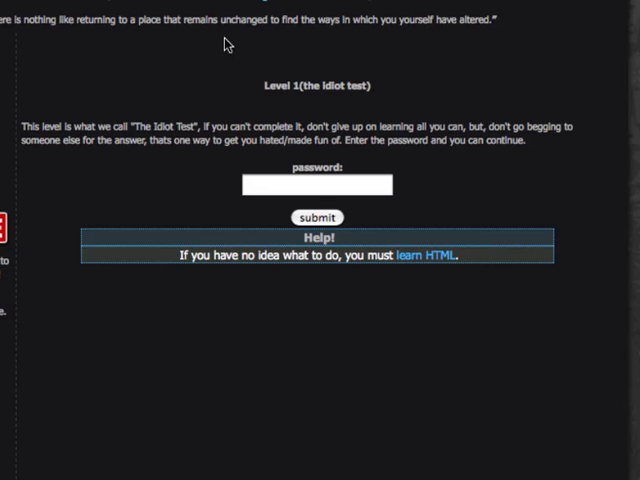
mouse_move(552, 214)
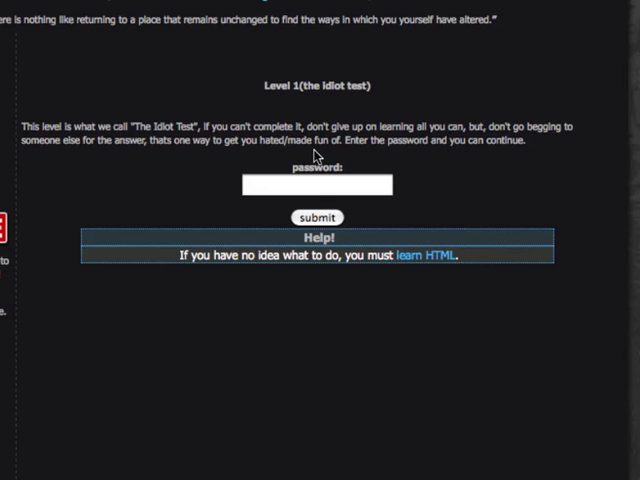
Show the mission page's generated source through the Web Developer context menu
right_click(320, 156)
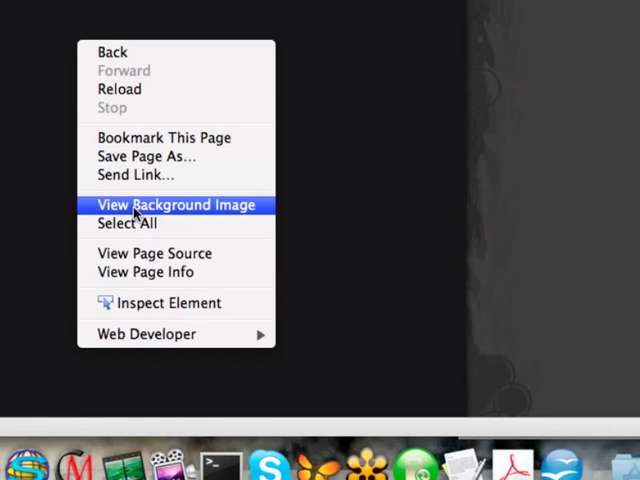
mouse_move(144, 334)
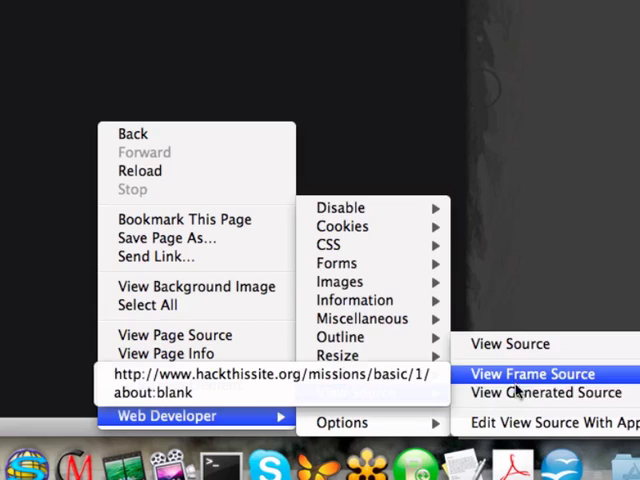
mouse_move(524, 392)
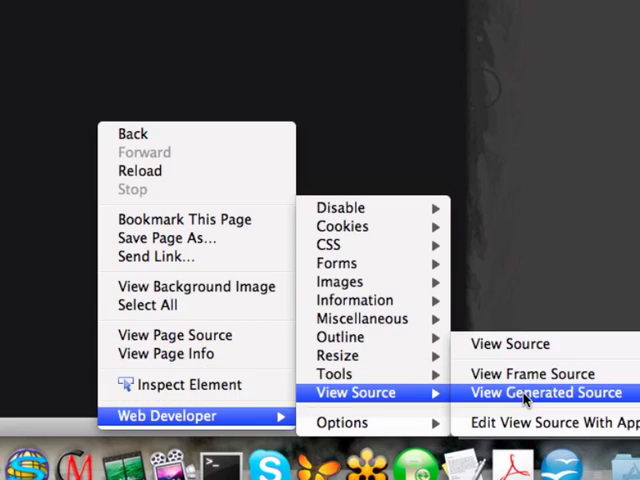
left_click(548, 392)
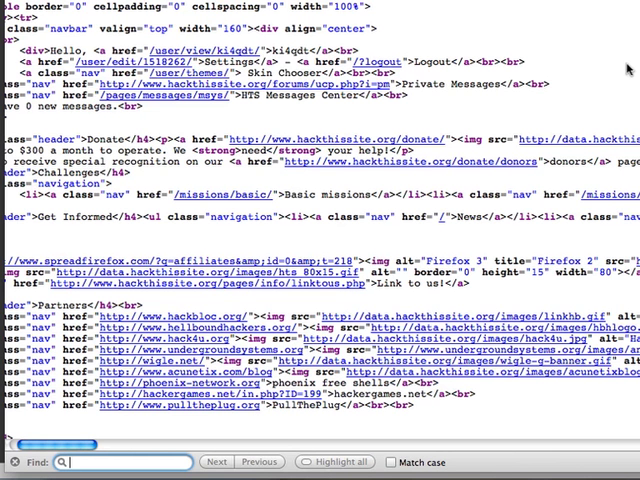
Search the source for 'password' to highlight the comment revealing the Level 1 password
type("password")
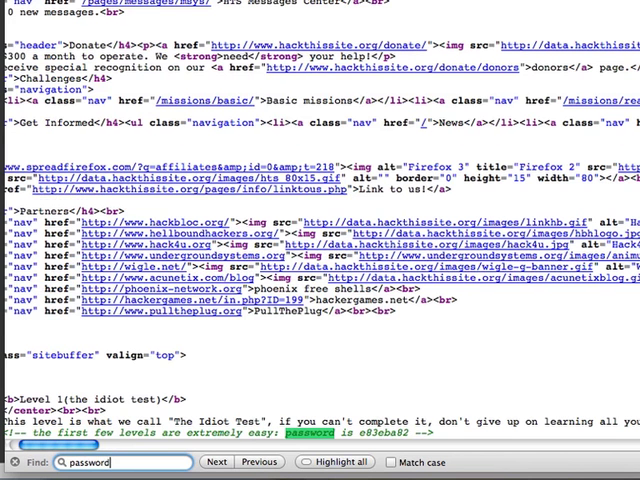